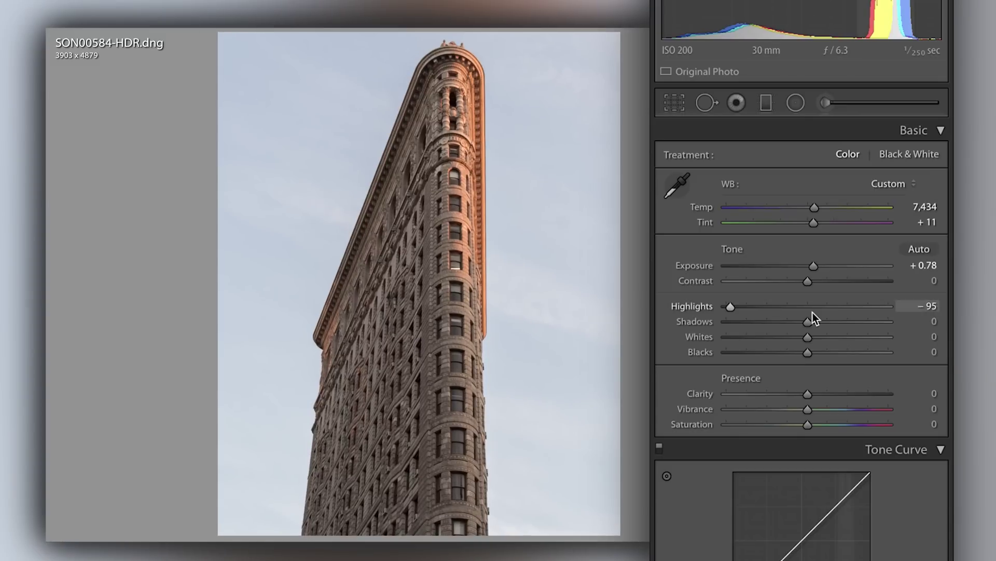
- Push the Flatiron photo's Shadows slider up to +100 and Contrast to +100
left_click_drag(807, 321, 846, 321)
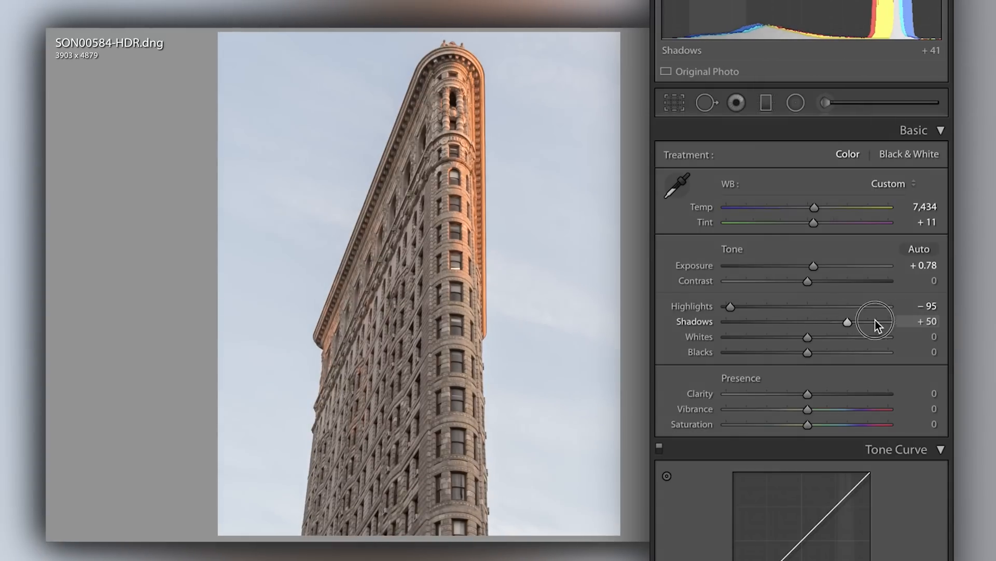
left_click_drag(846, 321, 889, 321)
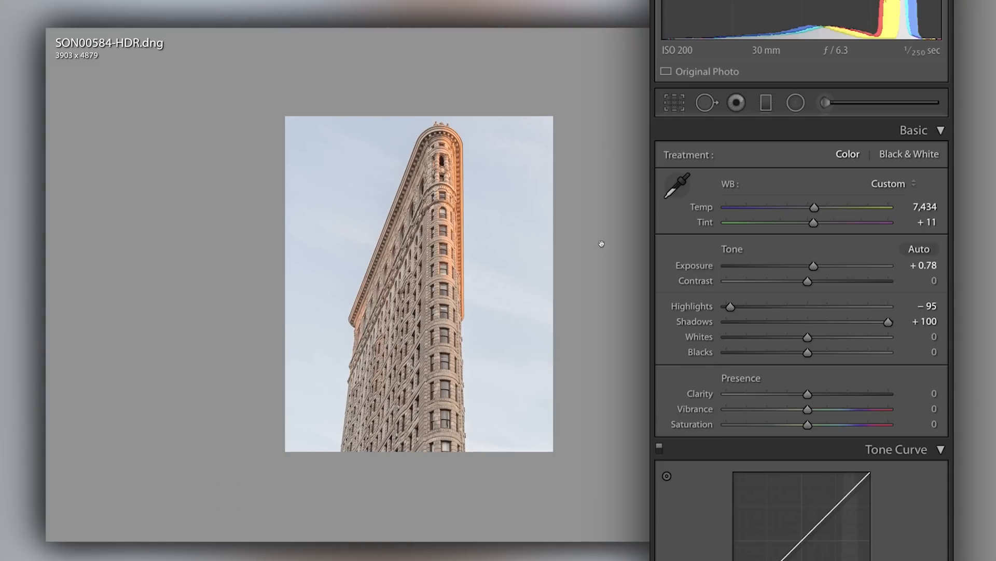
left_click_drag(808, 280, 889, 280)
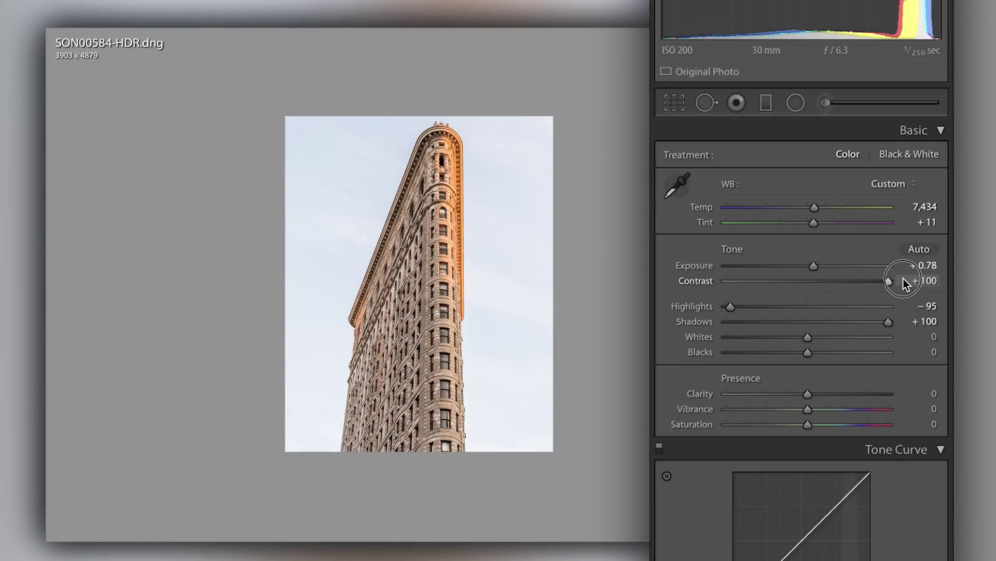